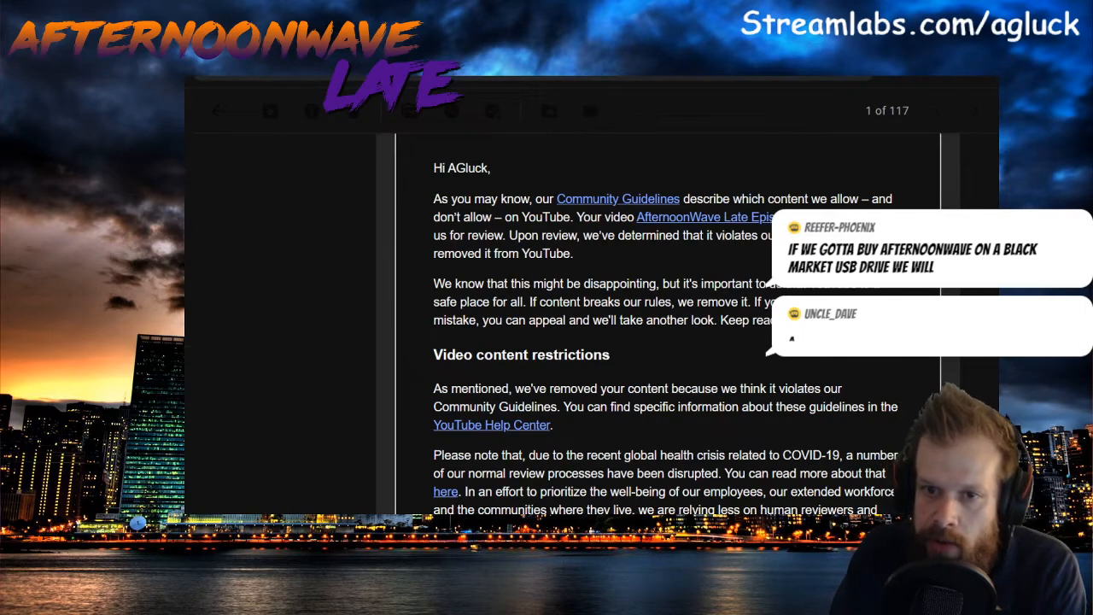
- Write the appeal denying a TOS breach and asking what rule was broken, ending with thanks, then submit it
scroll("down", 3)
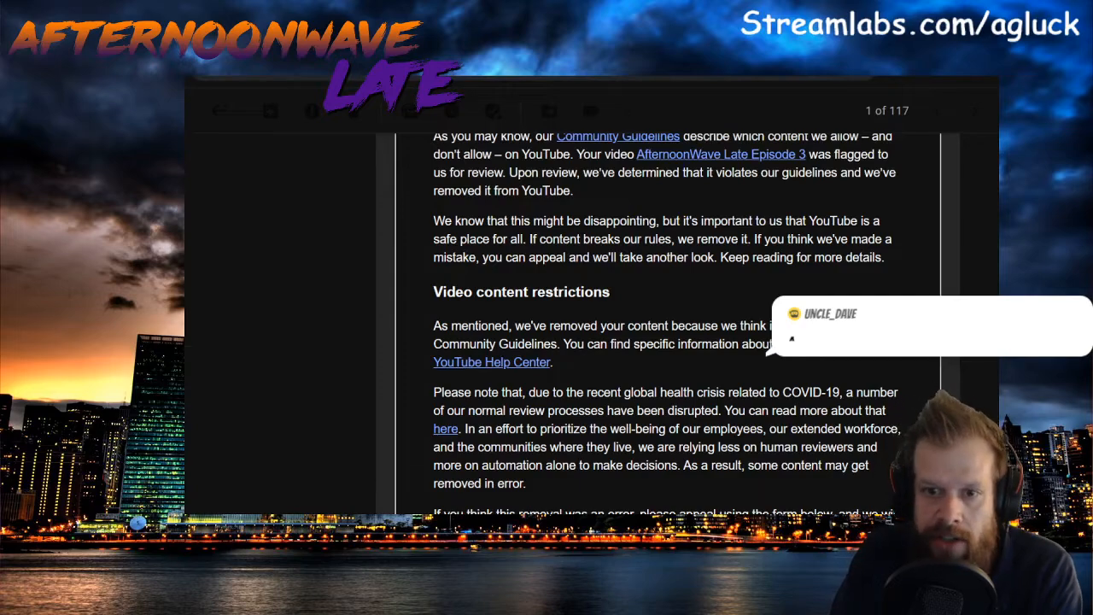
scroll("down", 3)
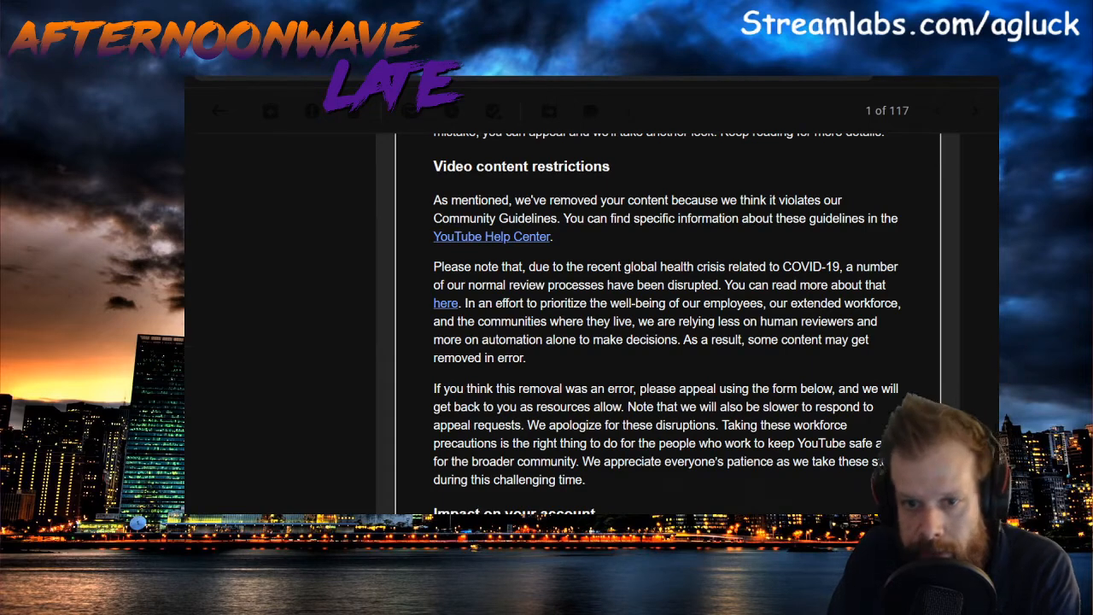
scroll("down", 3)
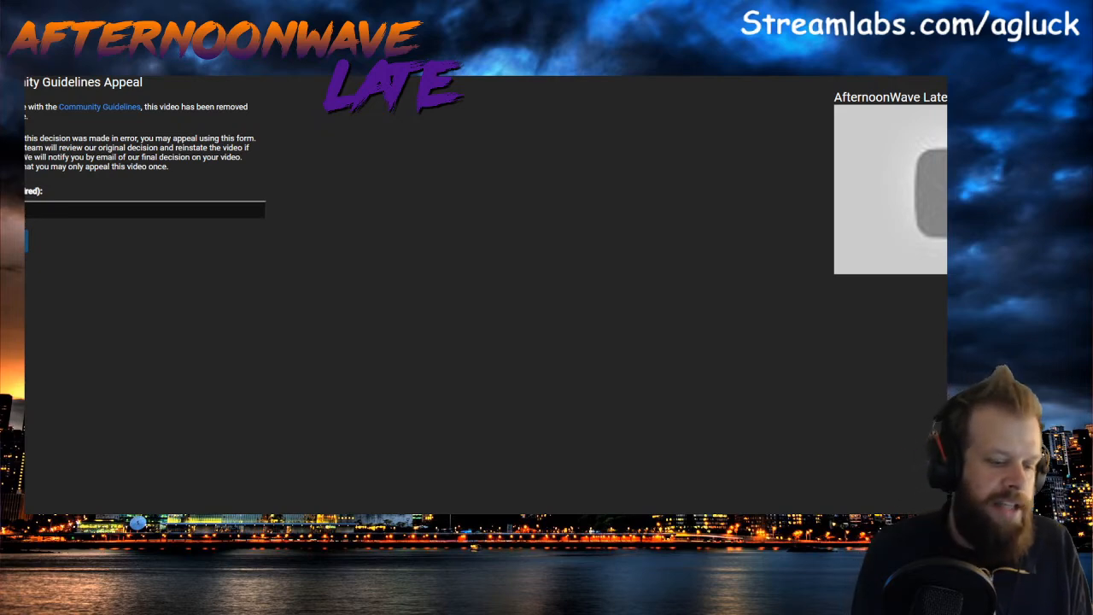
left_click(144, 211)
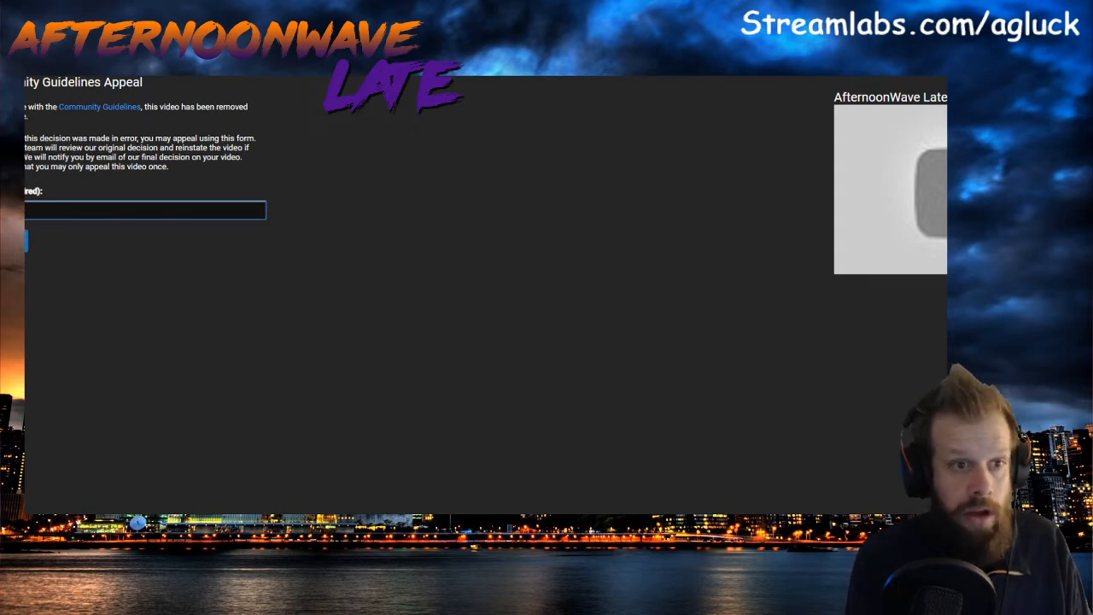
type("what")
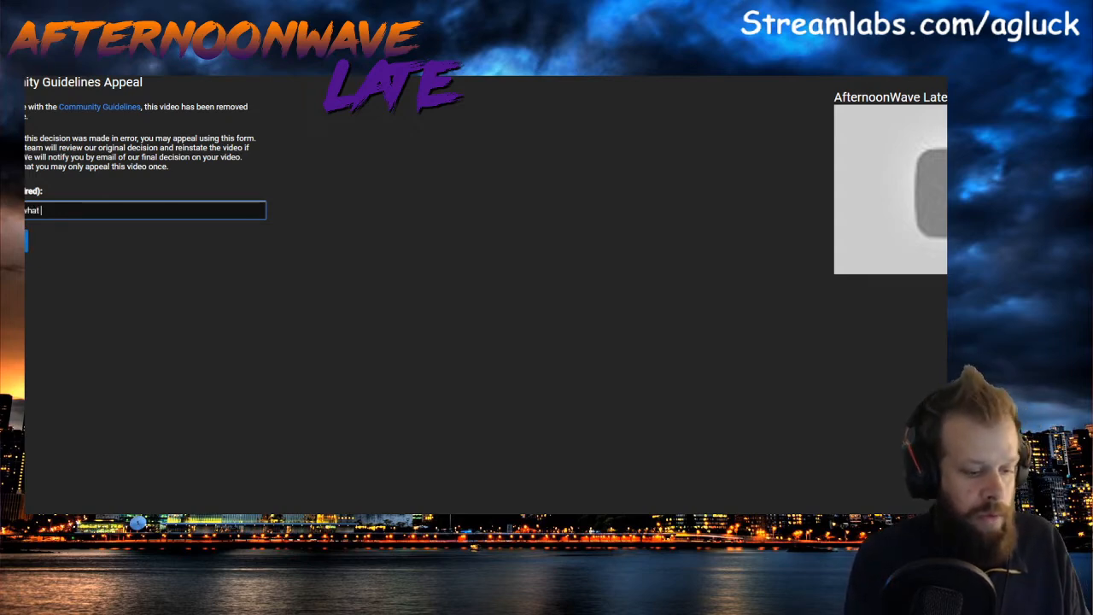
type("broke TOS")
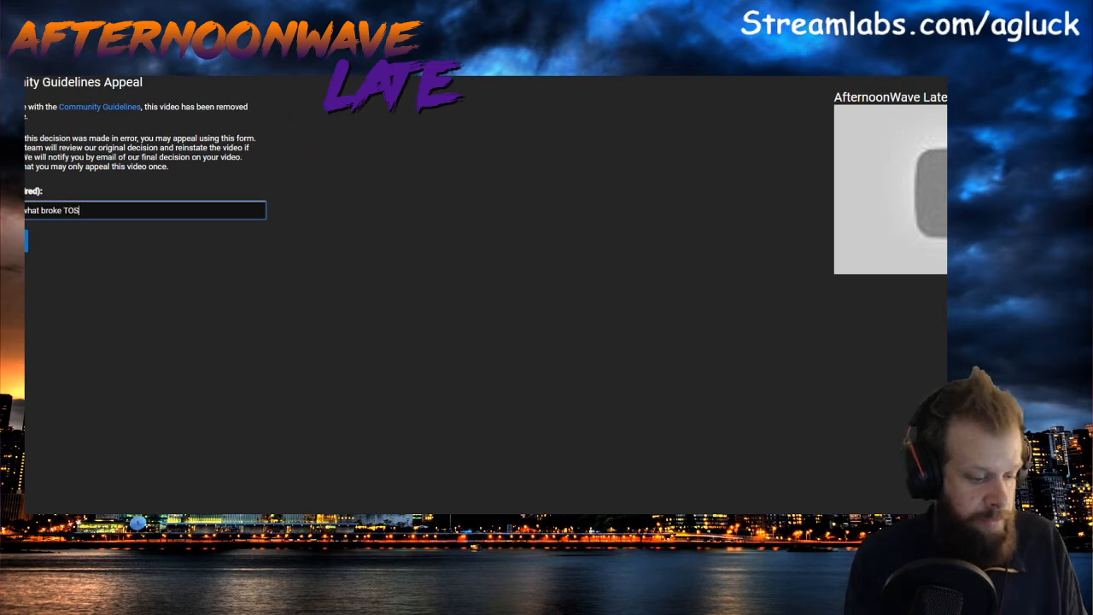
type(", I do not believe")
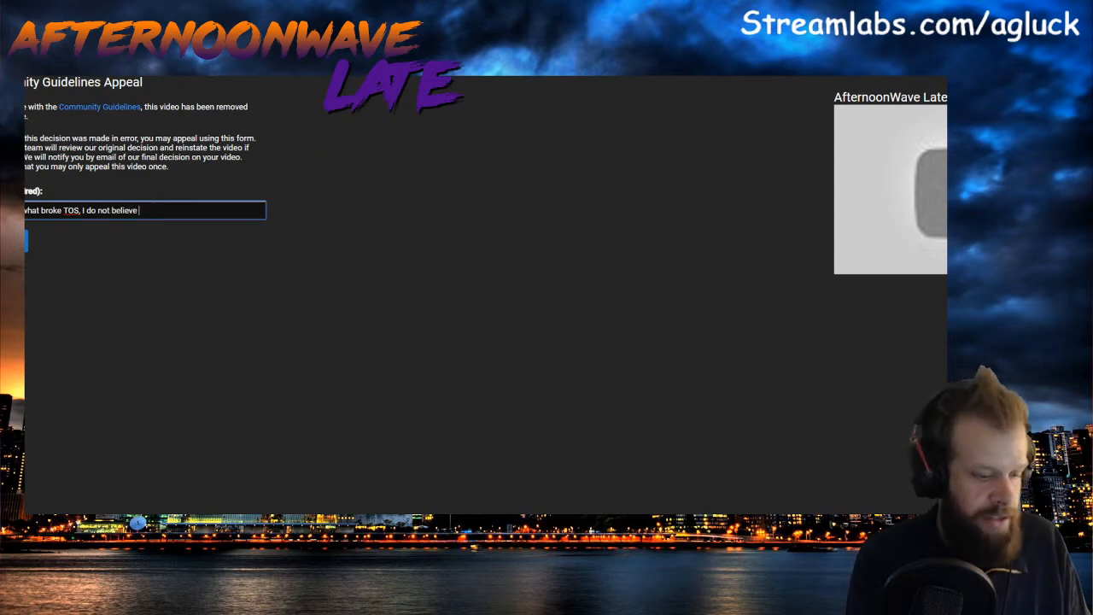
type("that i broke")
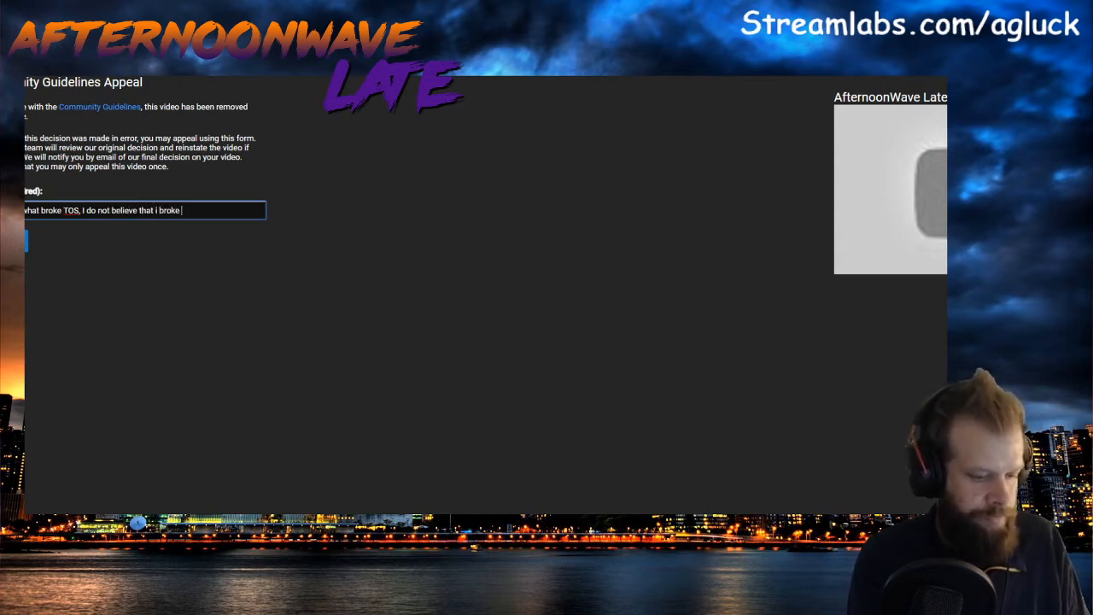
type("TOS.")
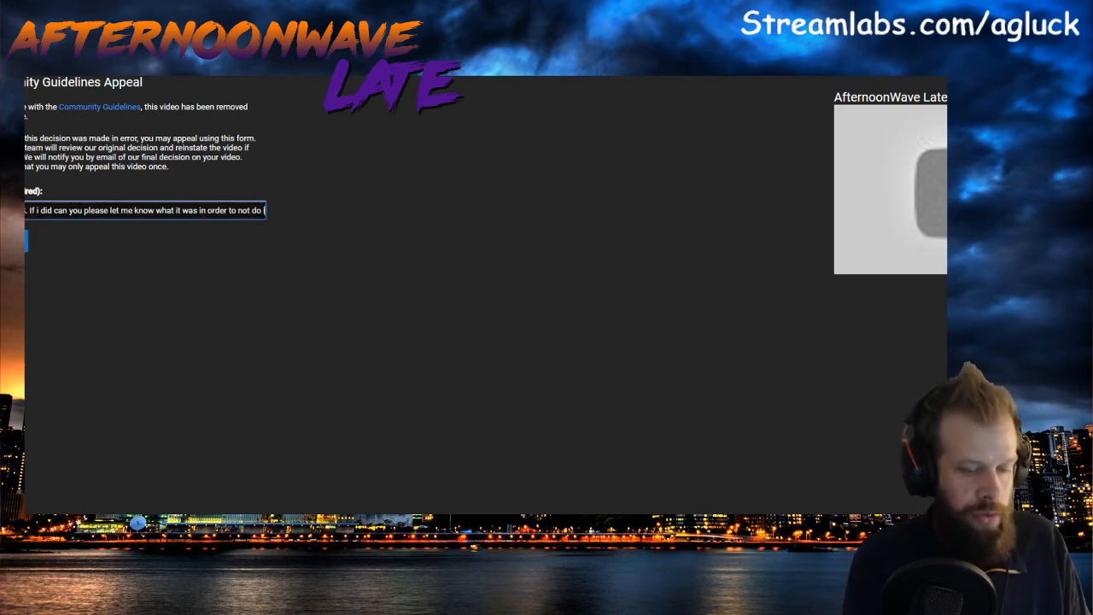
type("again")
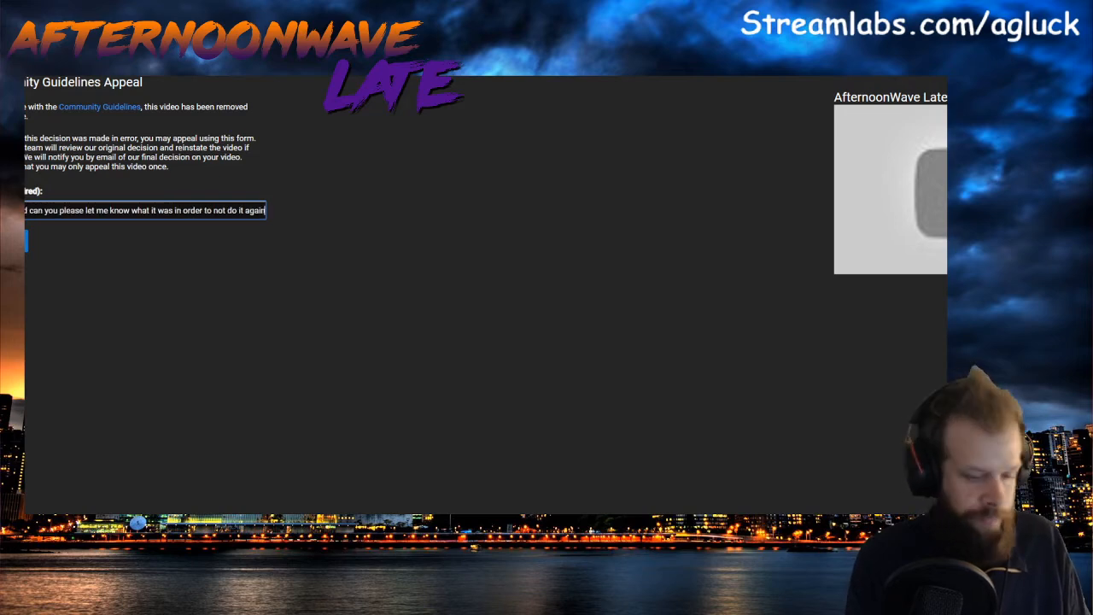
type("Thank")
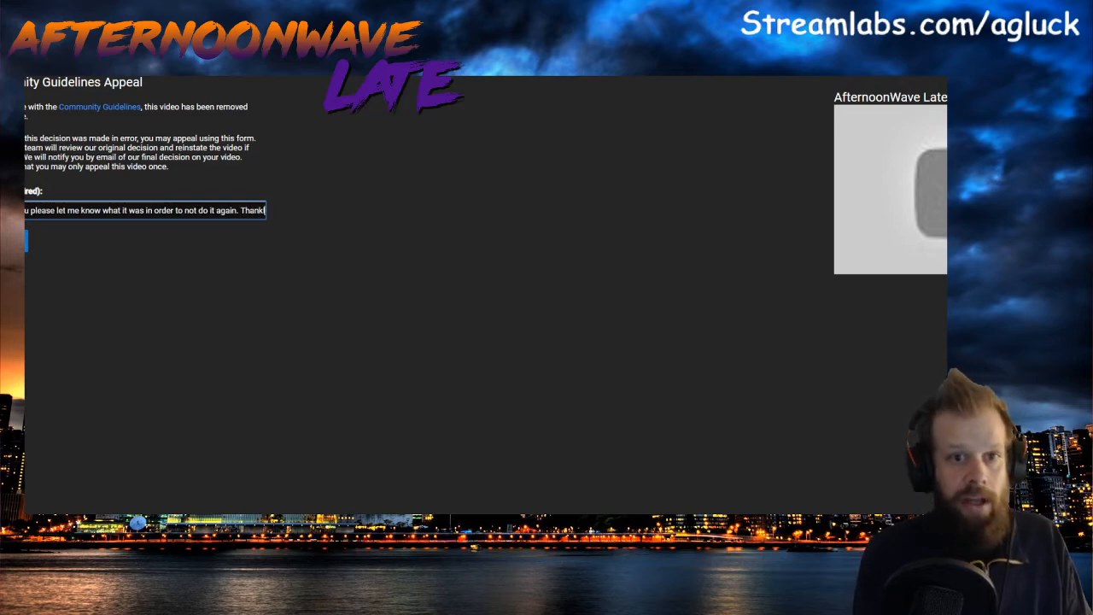
key("Backspace")
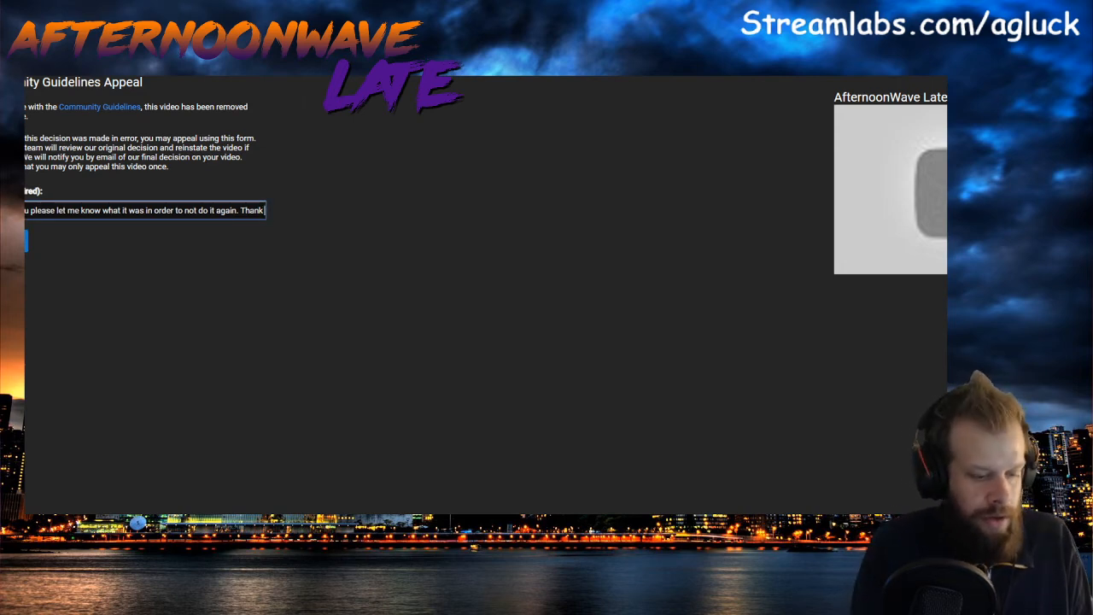
left_click(17, 241)
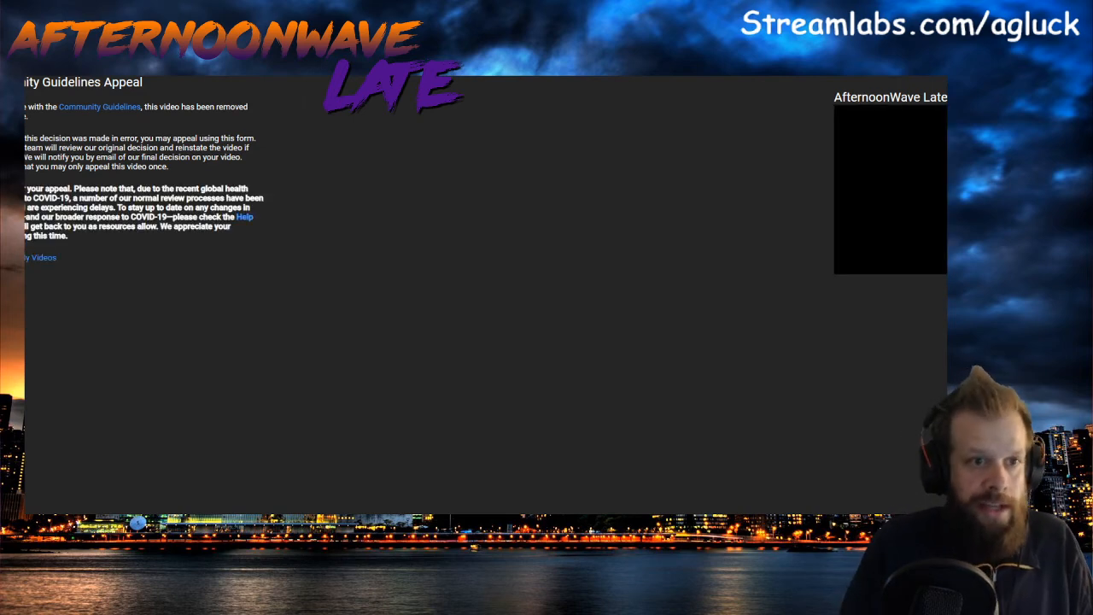